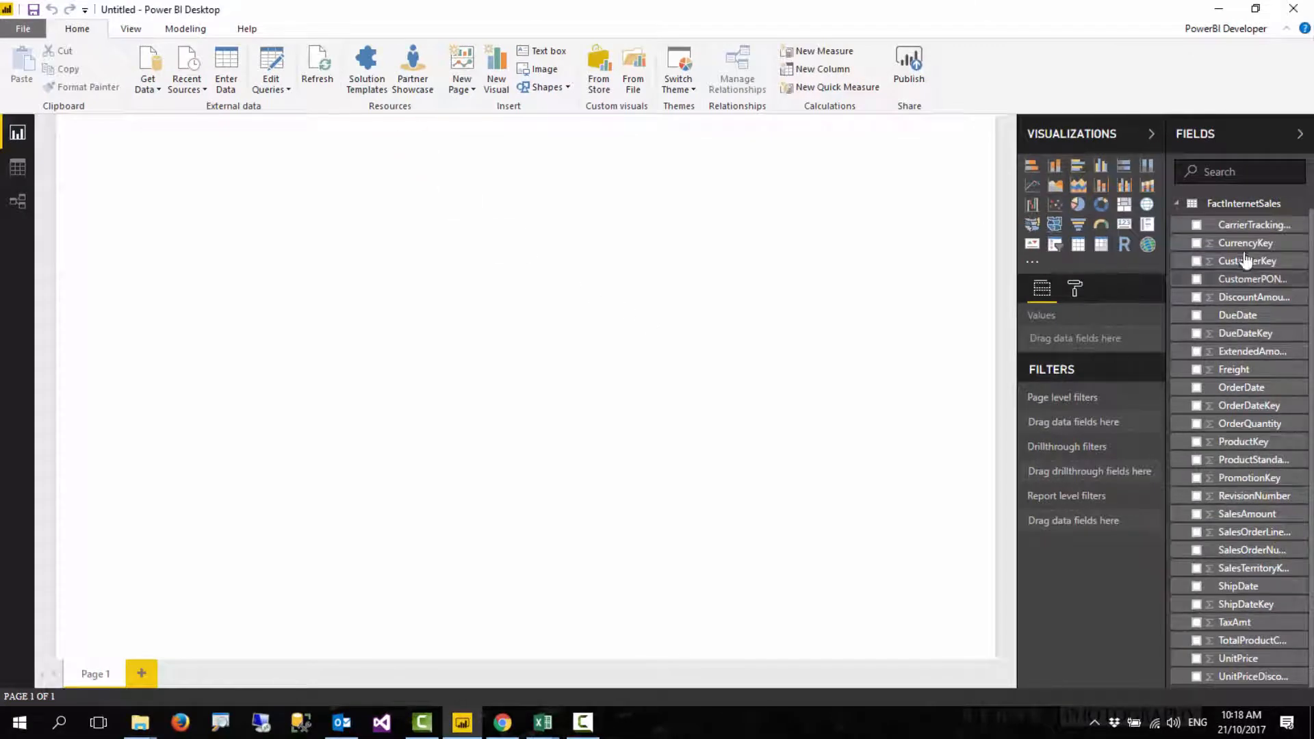
Create a new measure in the FactInternetSales table.
click(1178, 202)
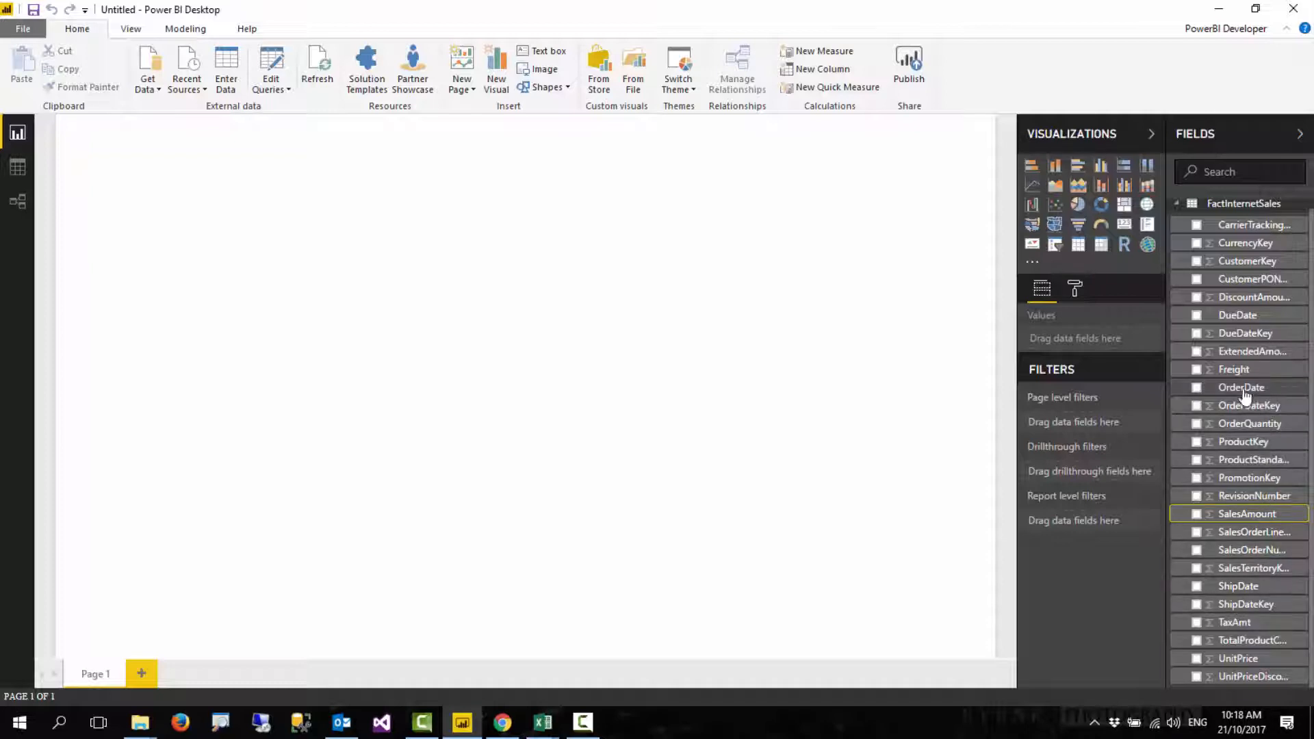
click(1241, 387)
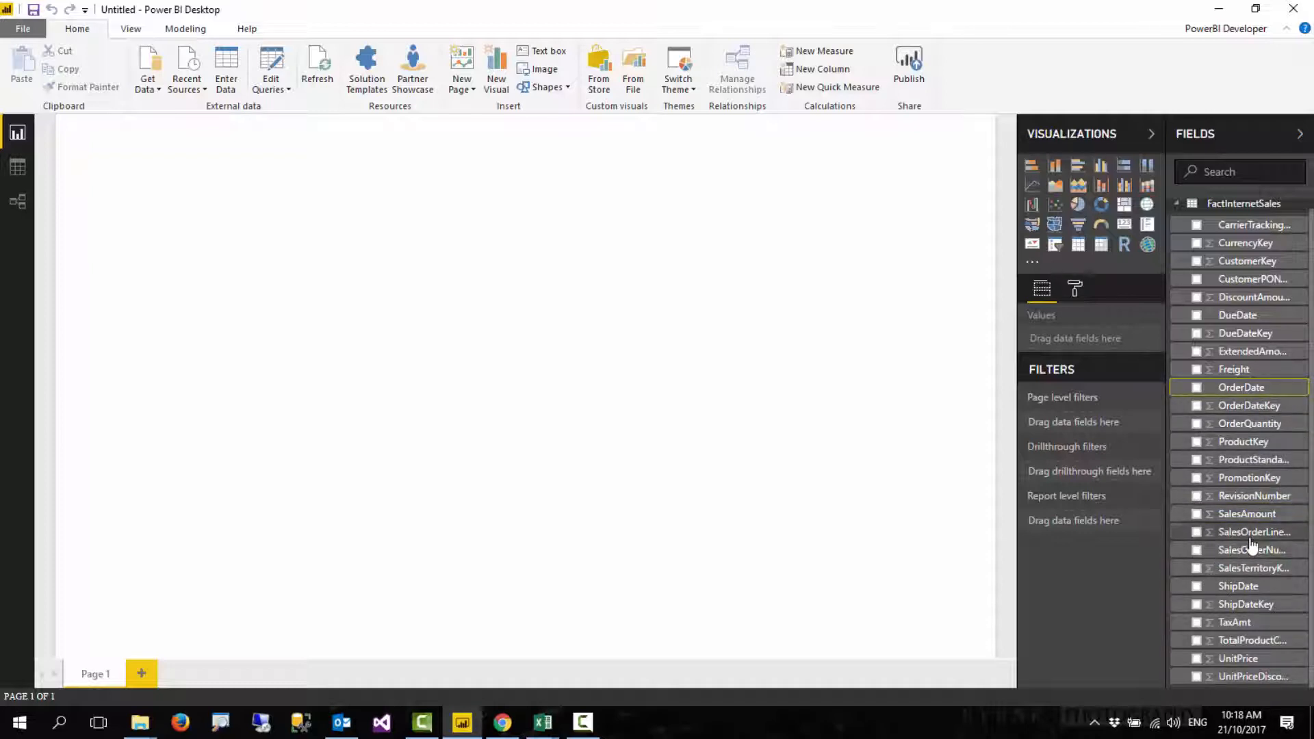
mouse_move(1255, 351)
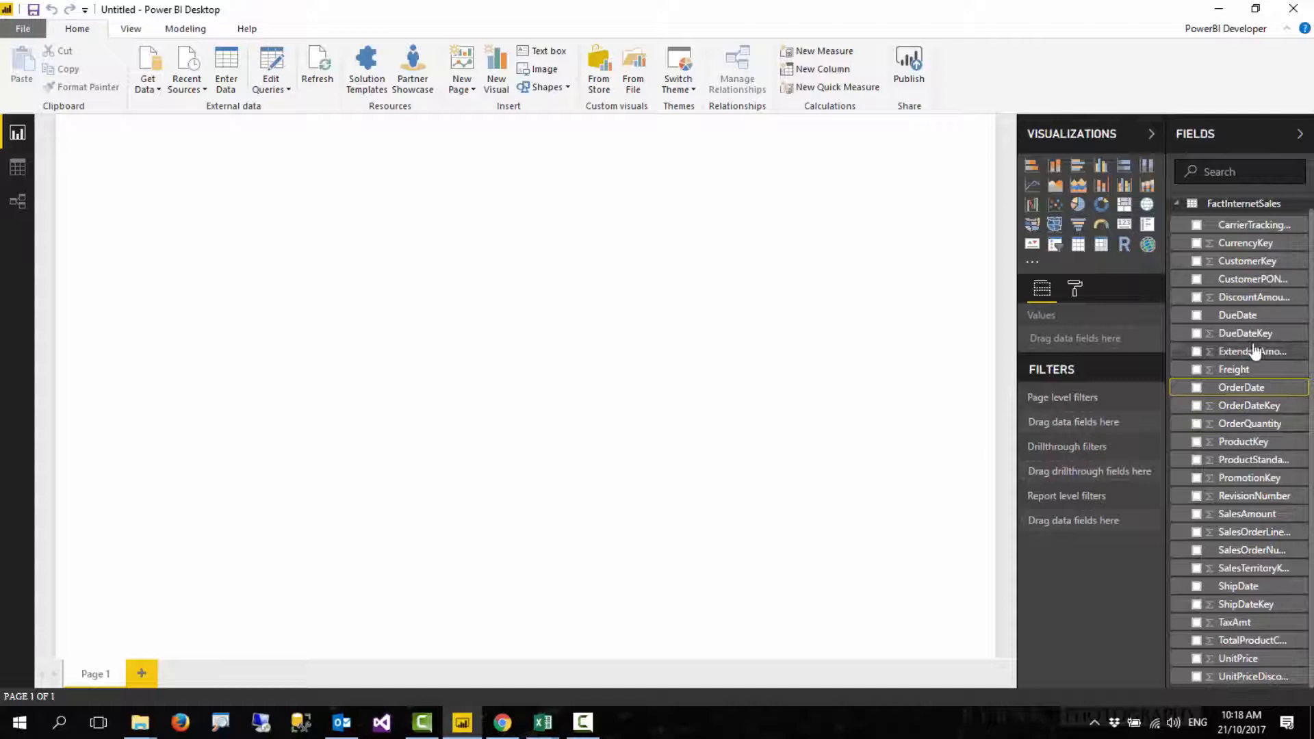
right_click(1244, 203)
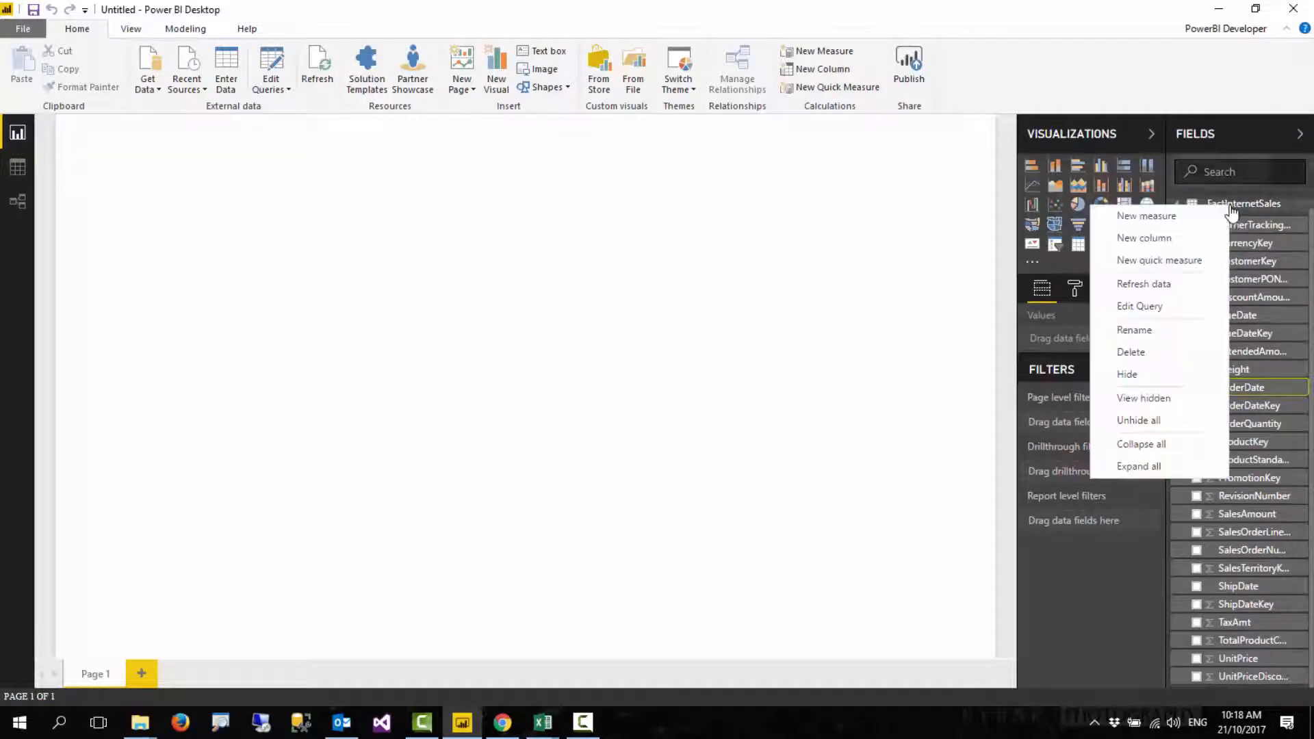
click(511, 267)
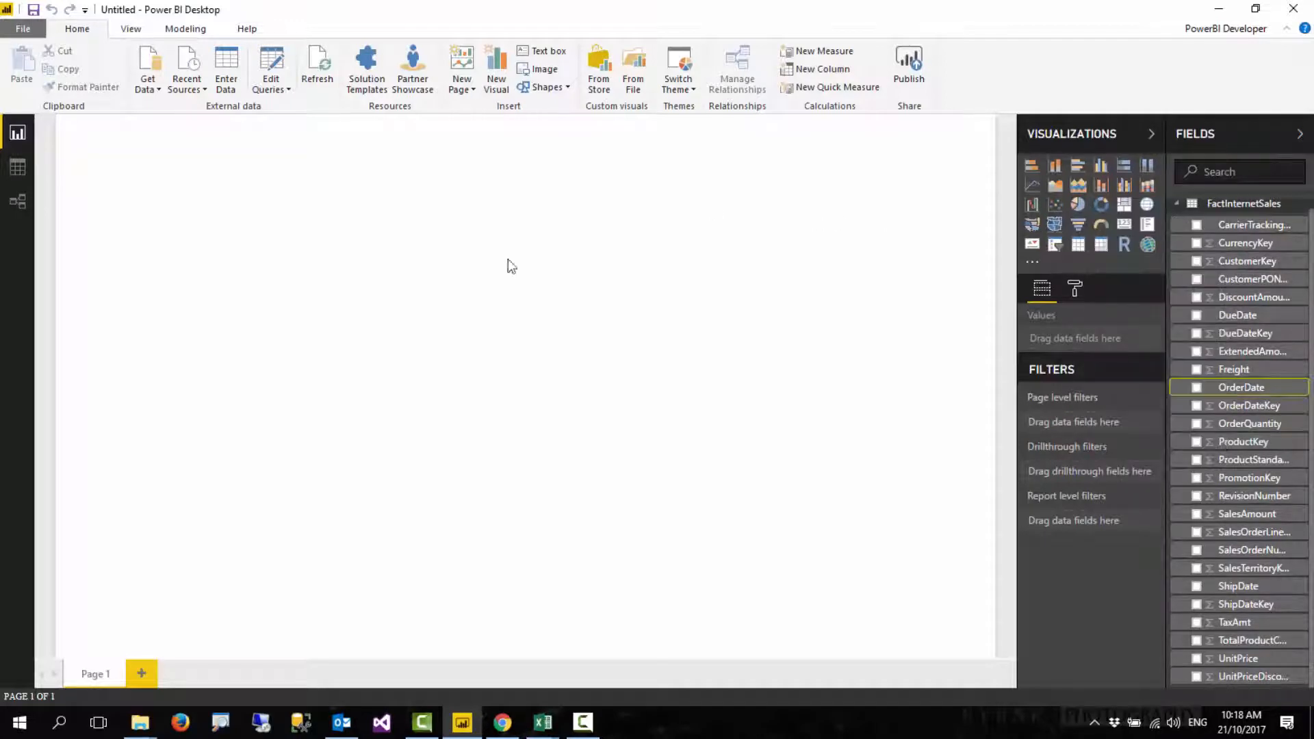
Enter the formula Sales YTD = TOTALYTD( SUM(FactInternetSales[SalesAmount]) in the formula bar.
click(824, 52)
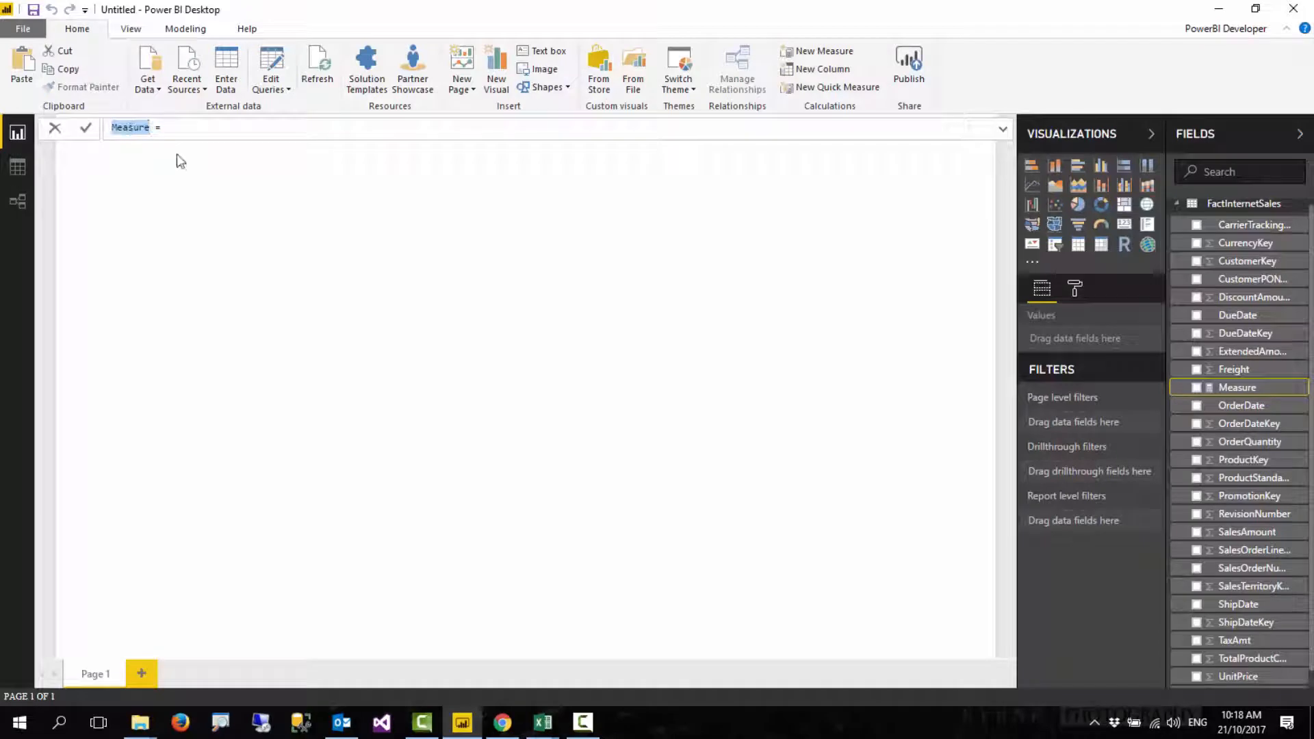
text(Sales YTD =)
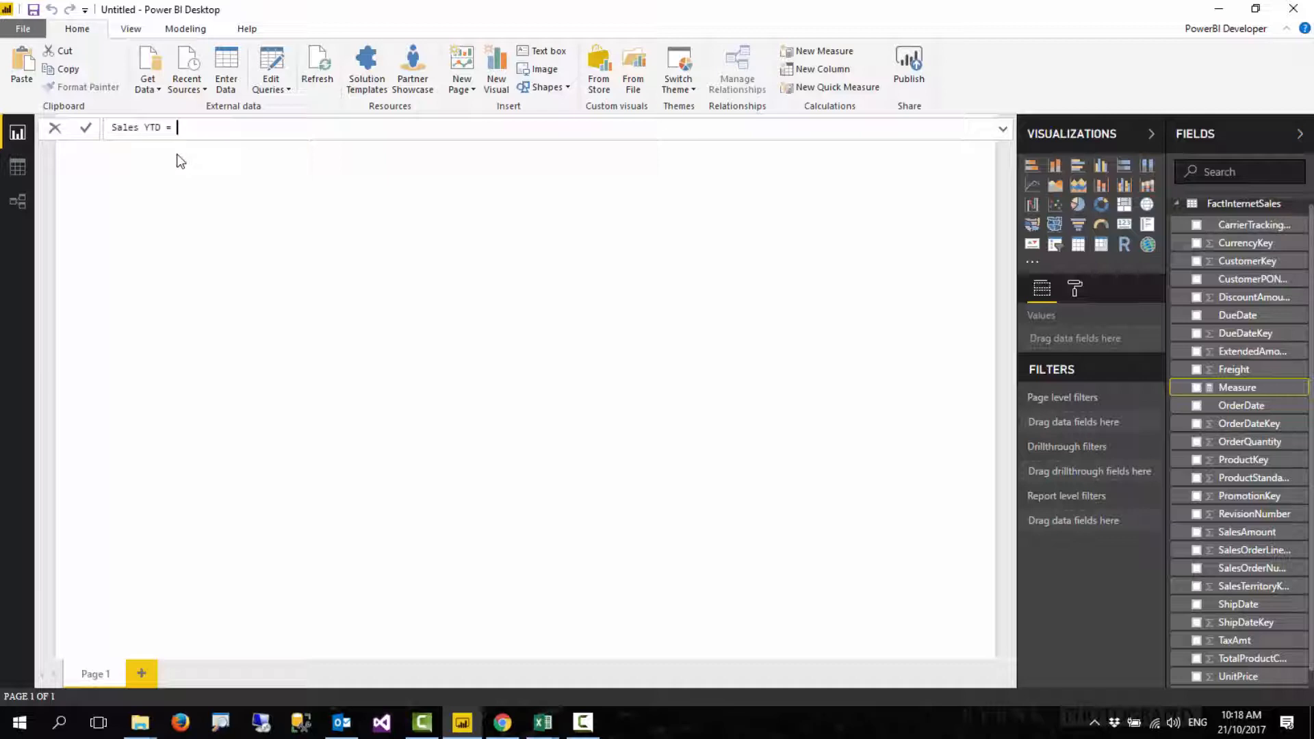
text(total)
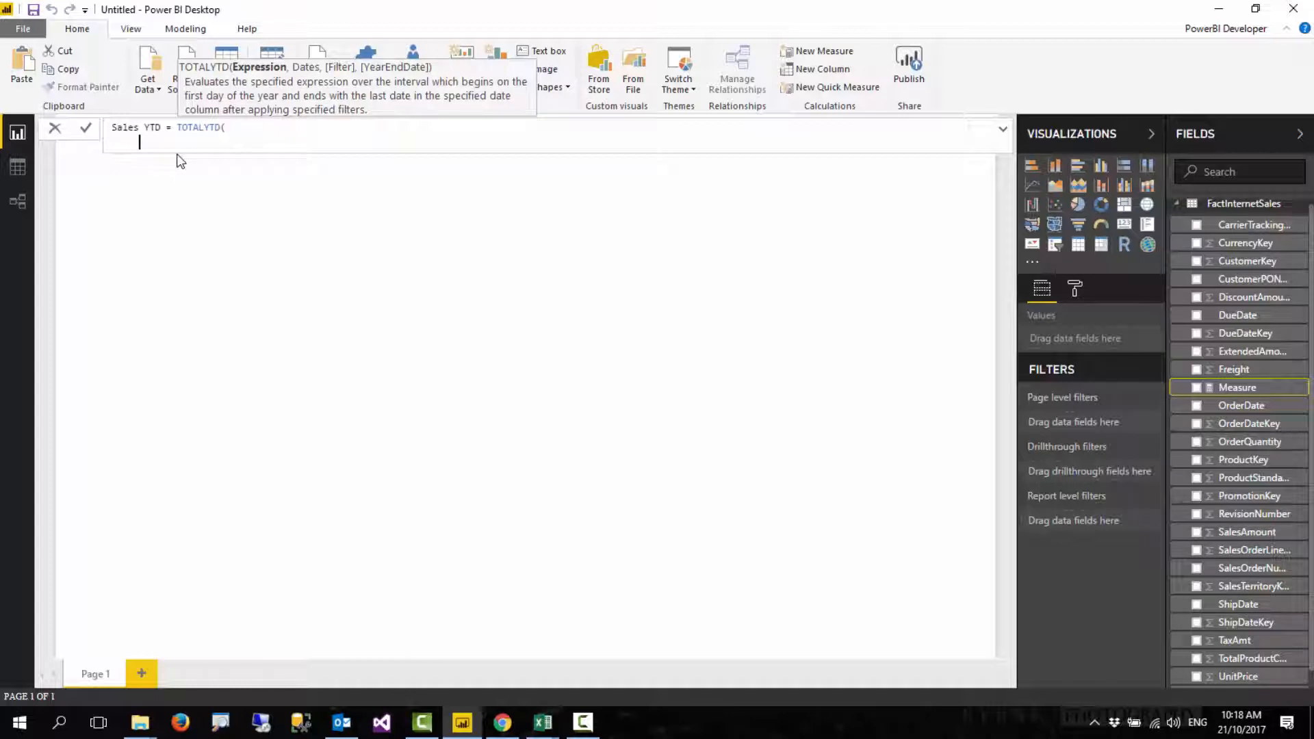
text(su)
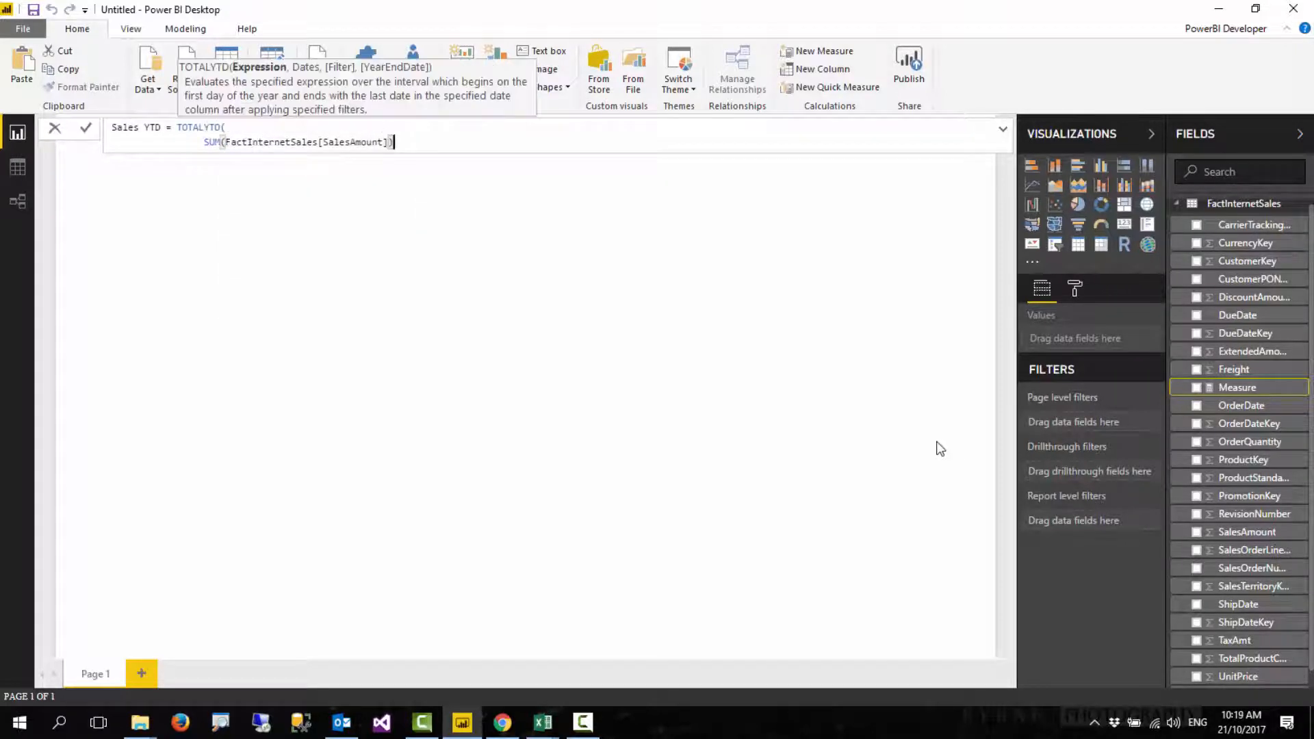
Add FactInternetSales[OrderDate] as the TOTALYTD dates argument and dismiss the column suggestions.
text(,)
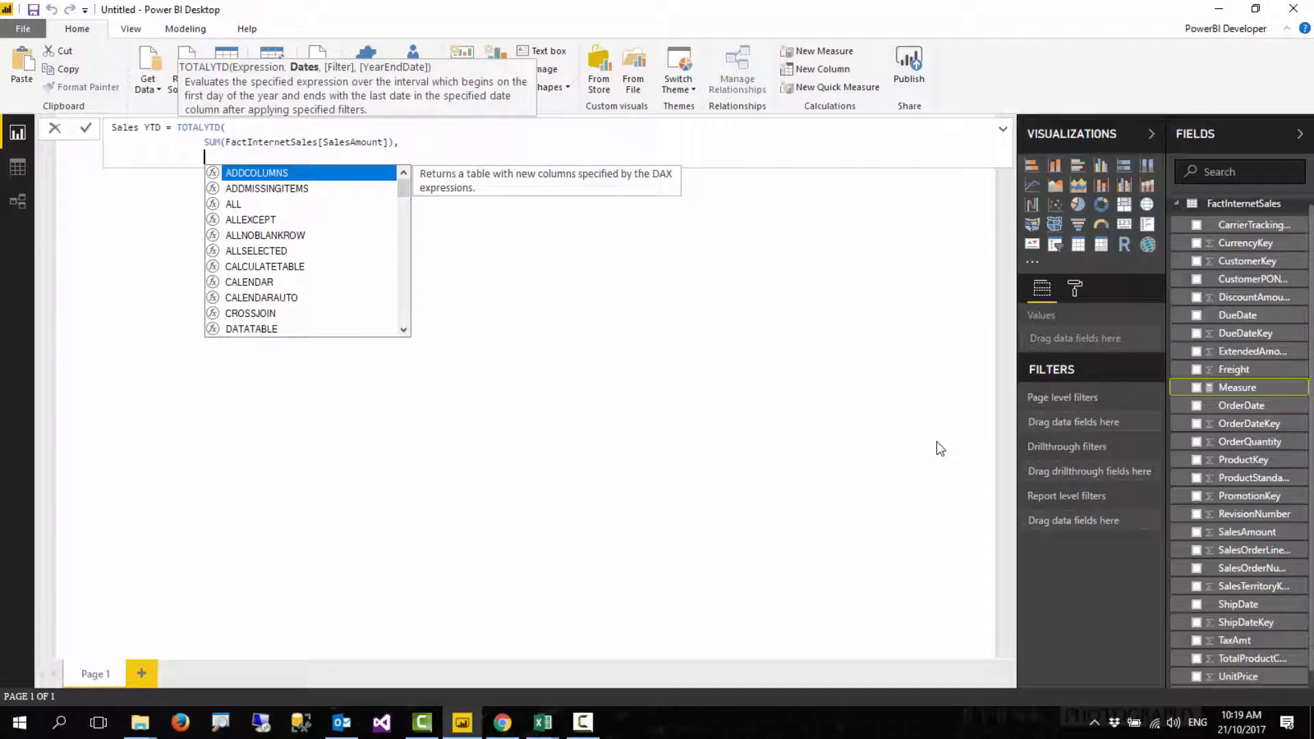
text(FactInternetSales[OrderDate])
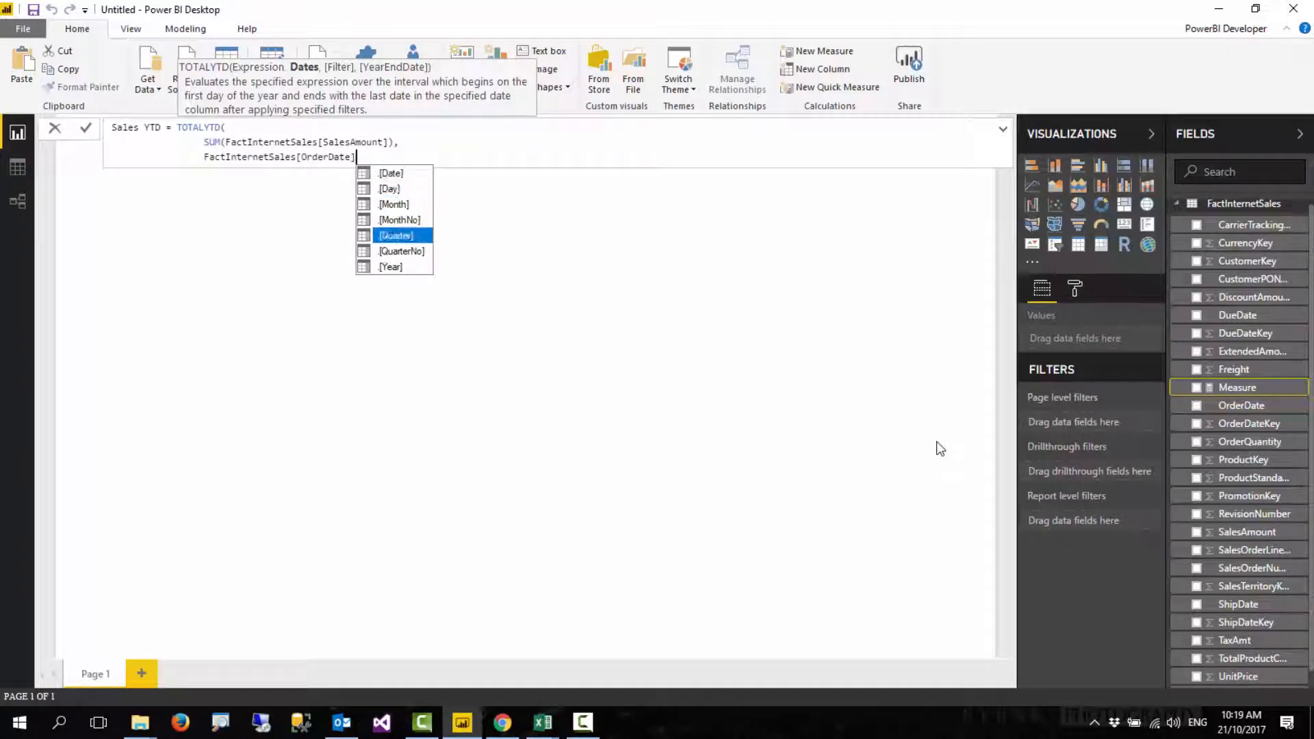
key(Up)
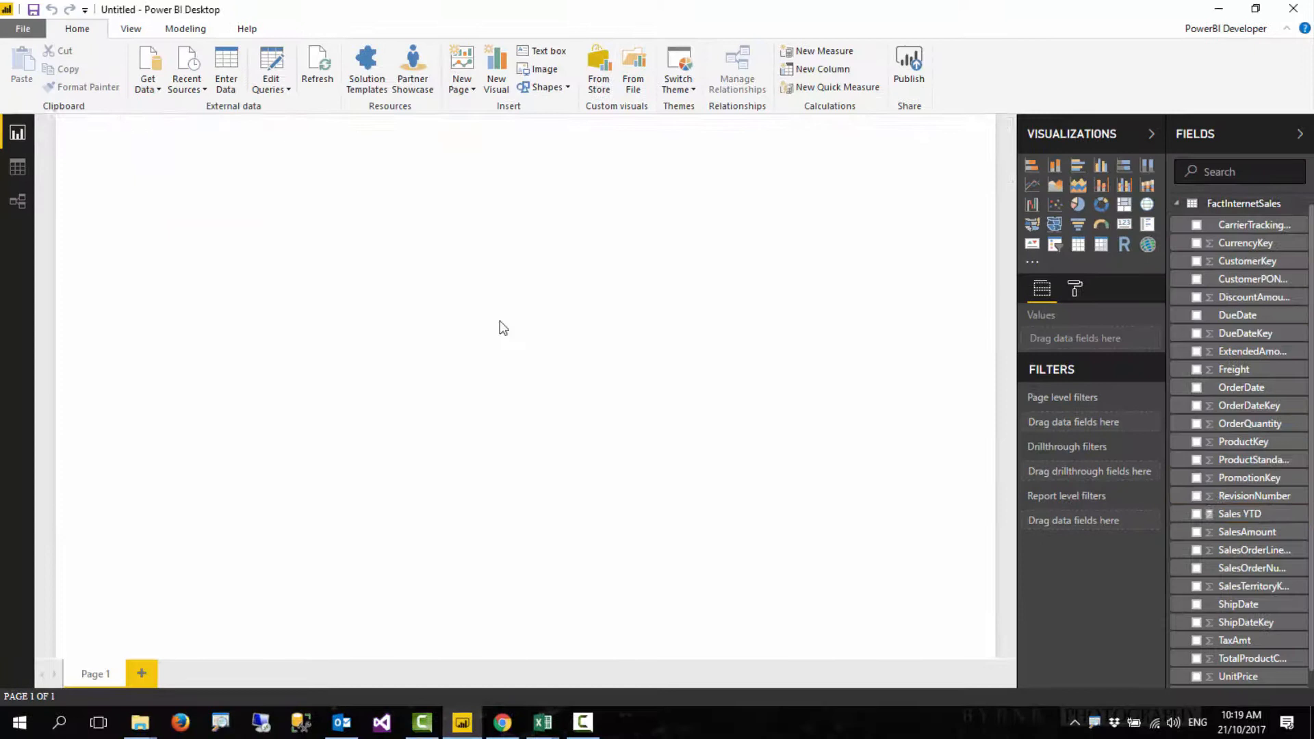
Add a table visual with the OrderDate hierarchy, then enlarge it to show more days.
click(1078, 244)
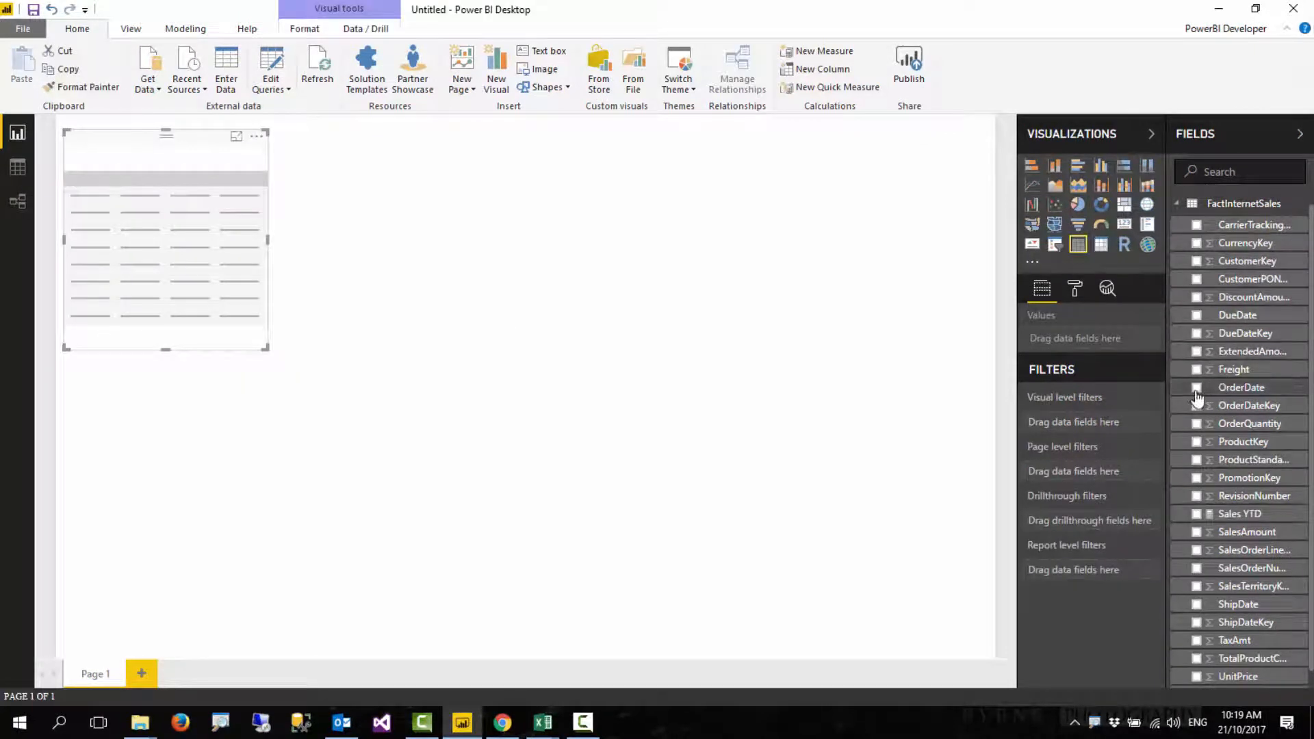
click(1198, 388)
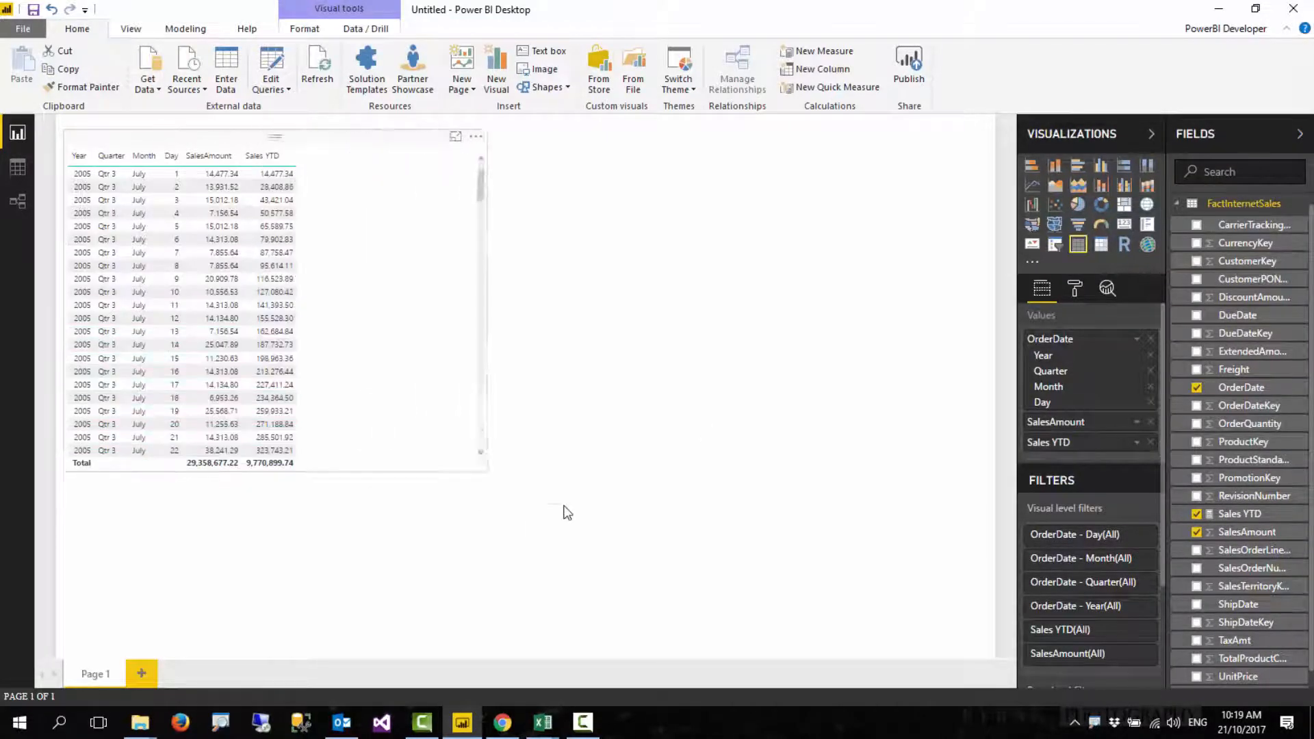
drag(490, 474, 599, 578)
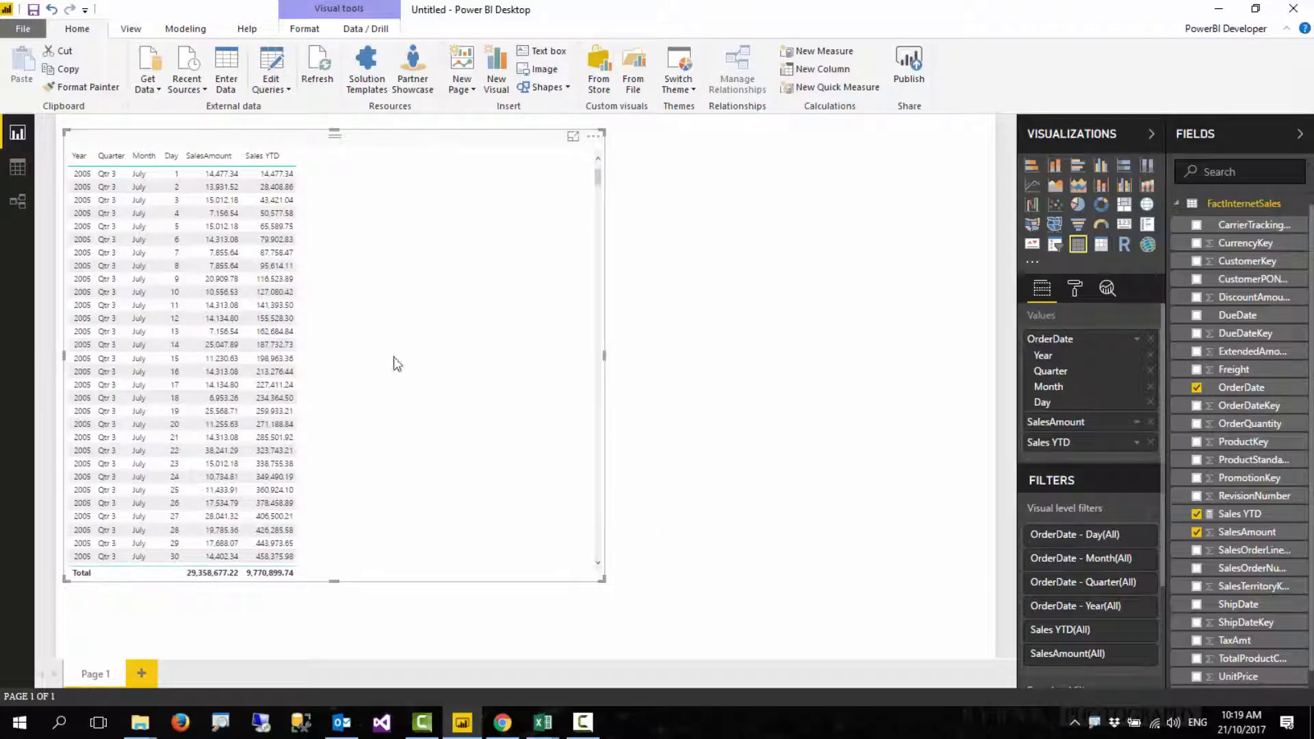